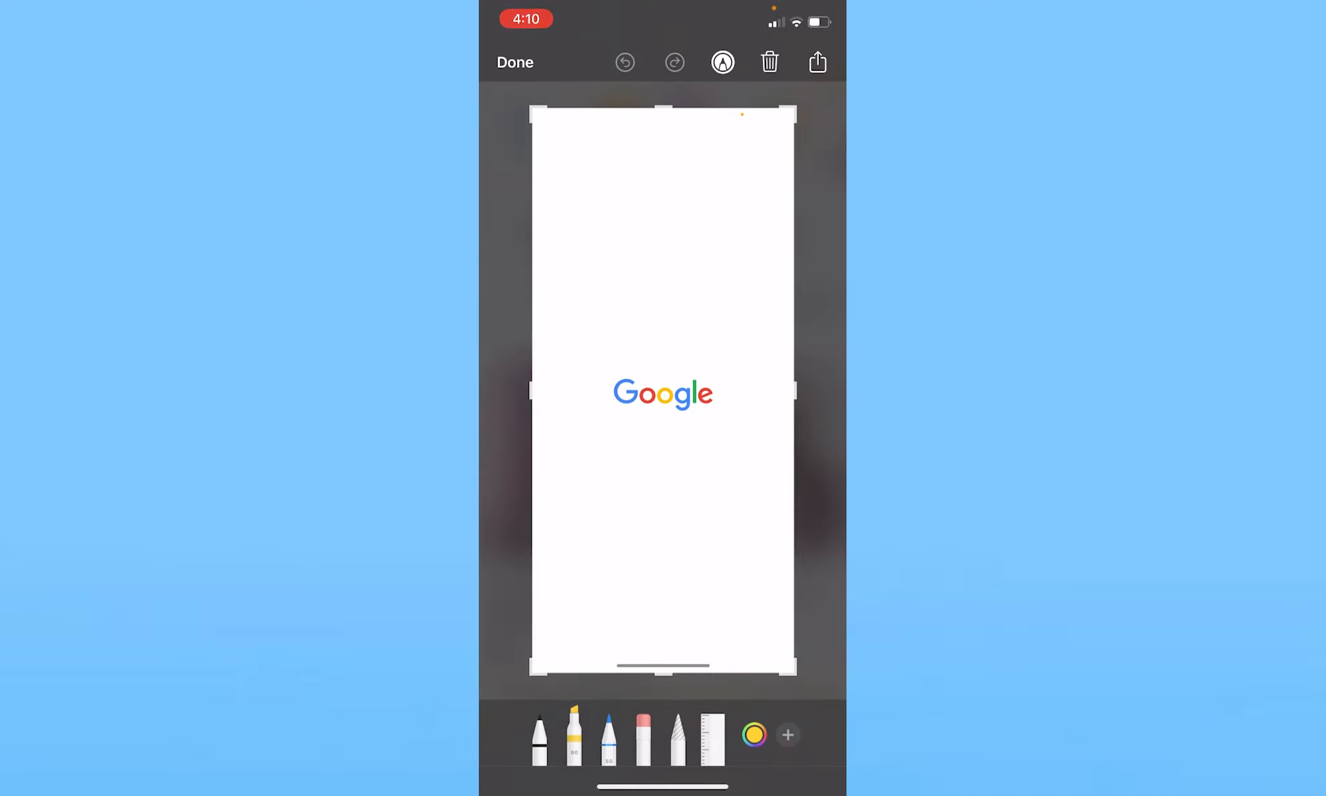
# Step: Save the Google screenshot from Markup to the Photos library
pyautogui.click(815, 61)
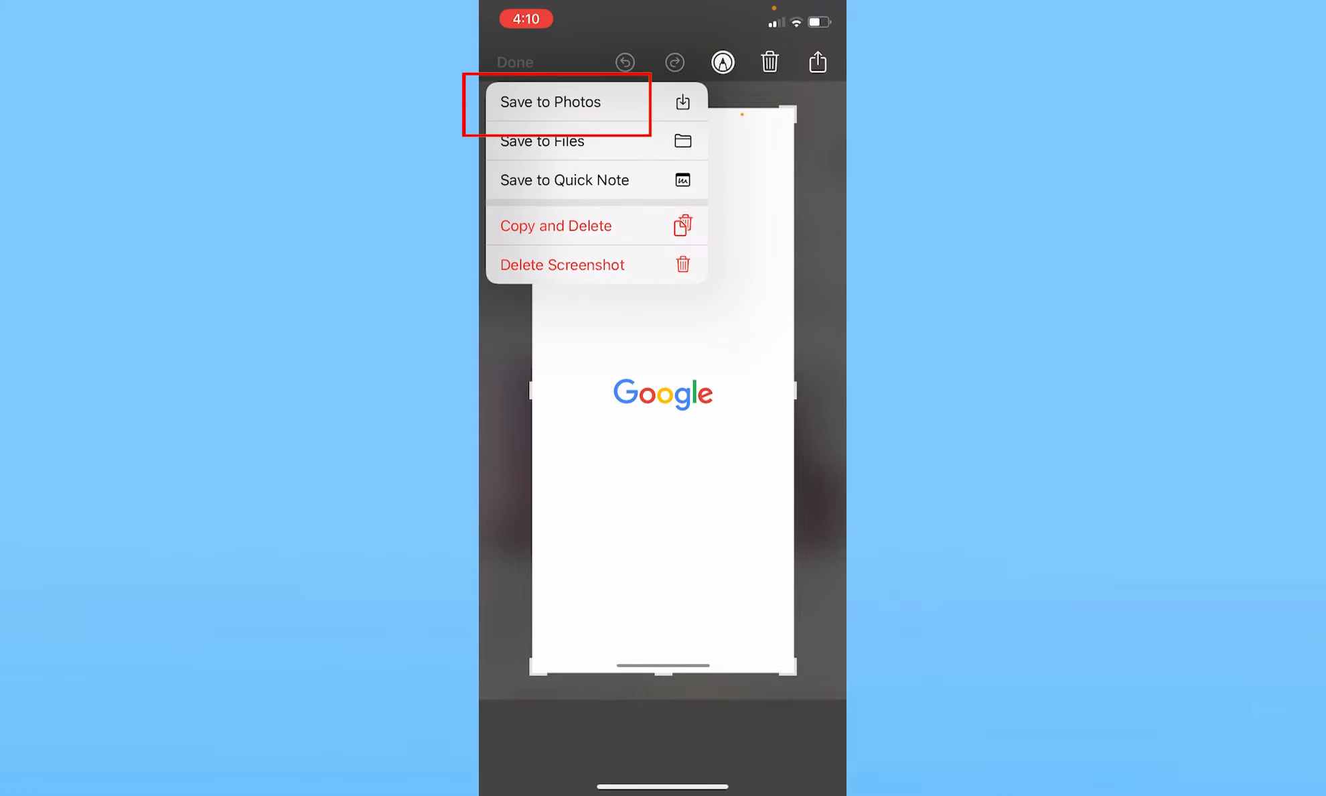
pyautogui.click(550, 101)
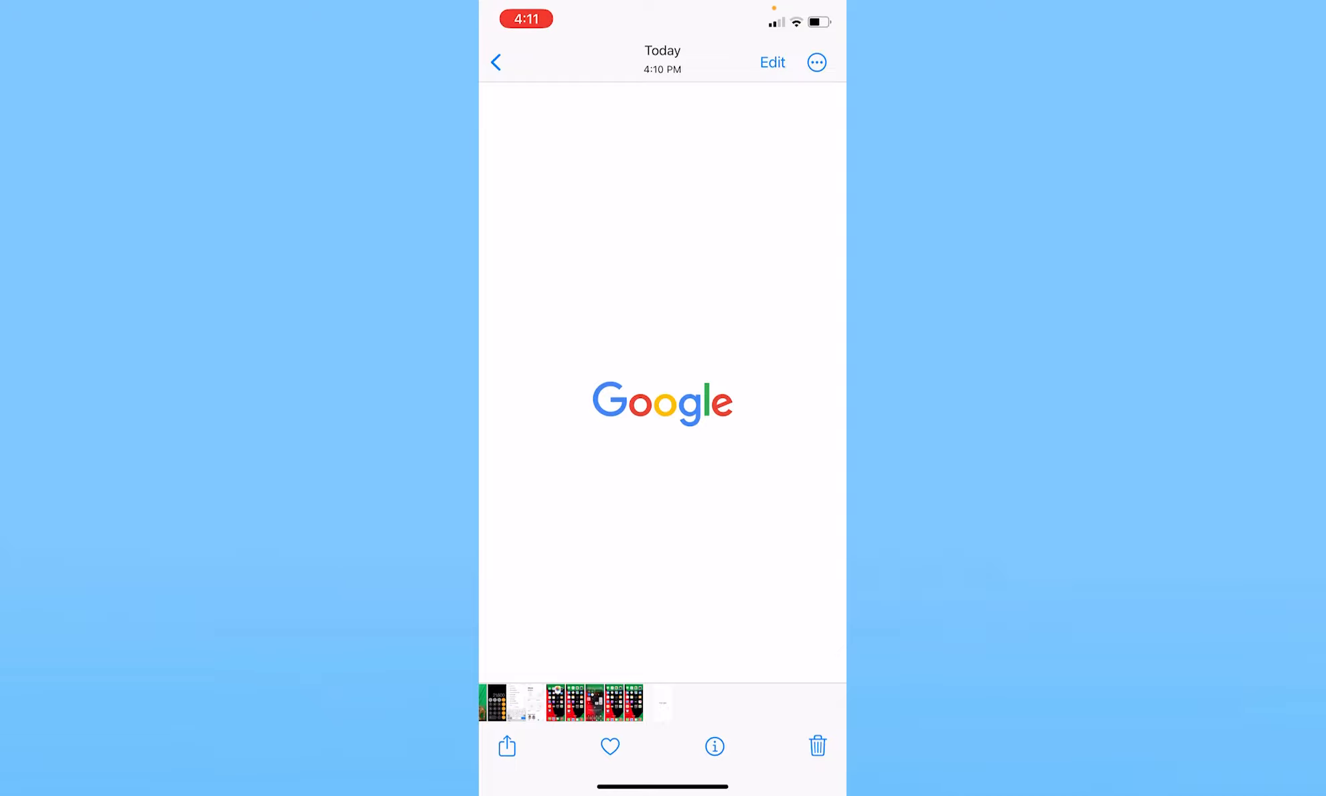
# Step: Open Print options for the Google screenshot from the Photos share sheet
pyautogui.click(506, 745)
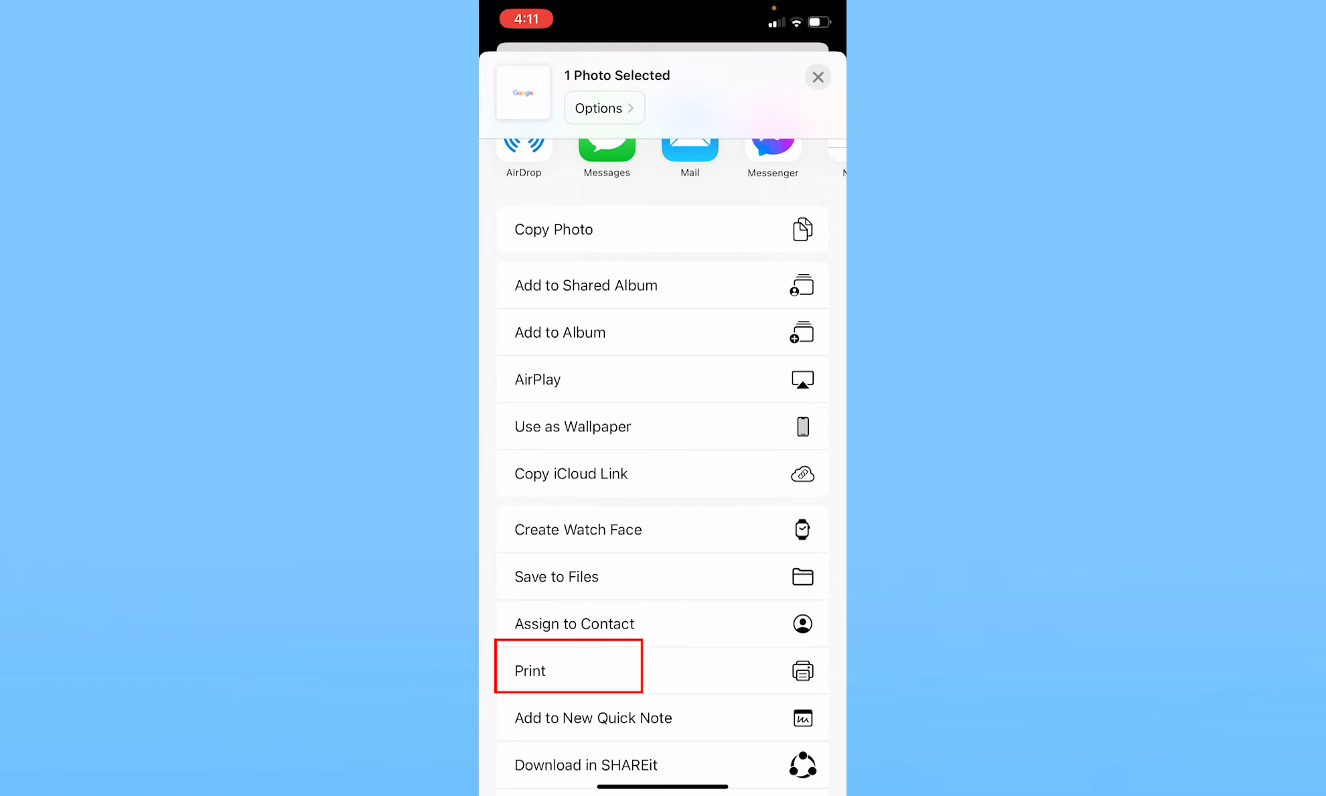
pyautogui.click(528, 670)
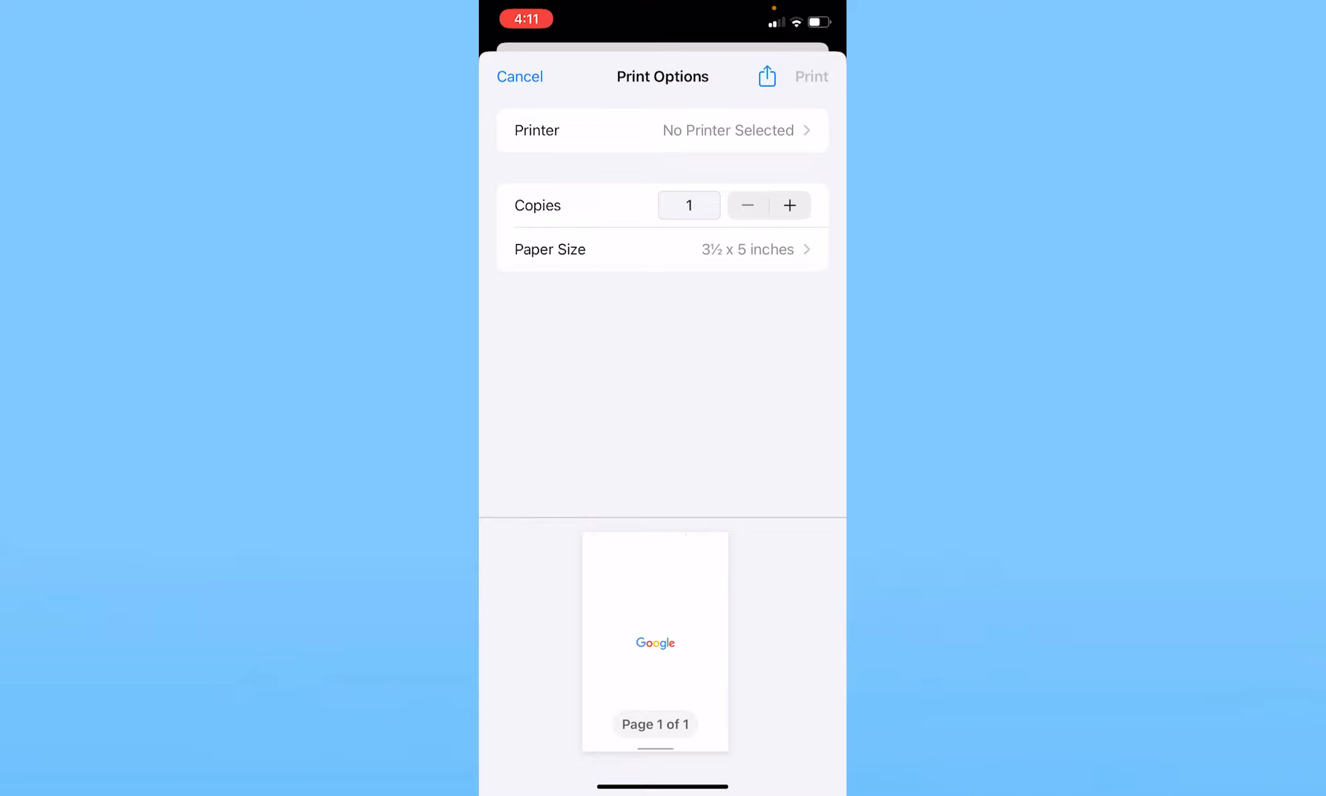
# Step: Share the print preview as a PDF and save it to Files
pyautogui.click(765, 76)
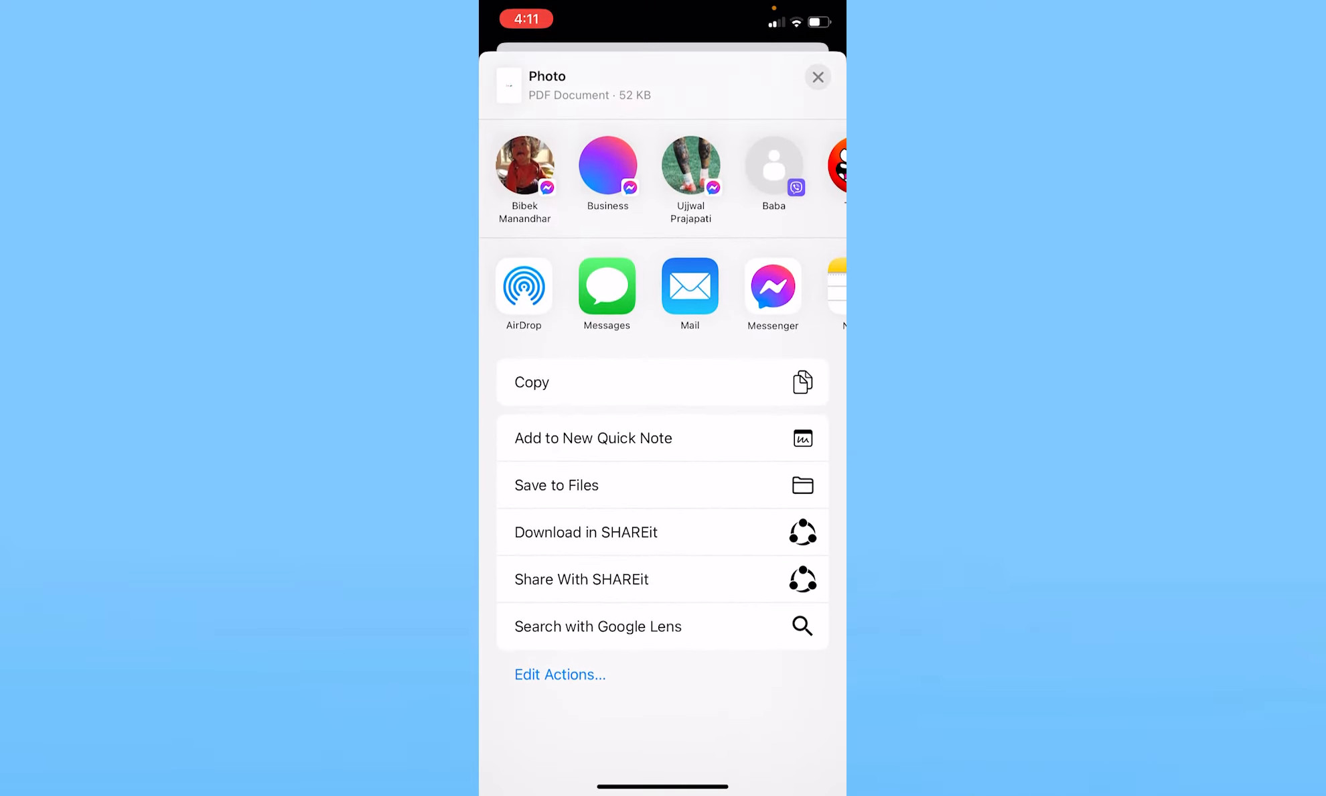
pyautogui.click(556, 485)
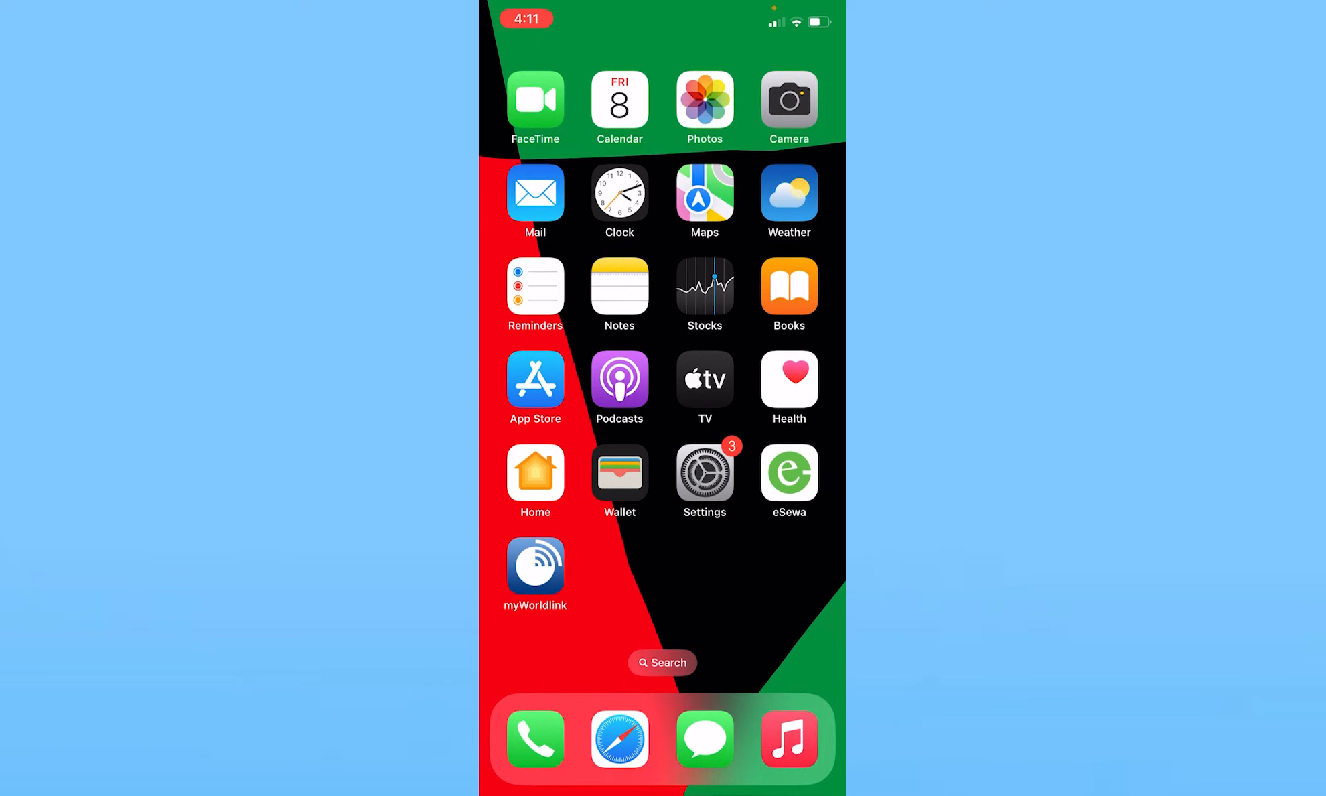
# Step: Check Photo.pdf's info in the Chrome folder: 52 KB, created today
pyautogui.hscroll(-3)
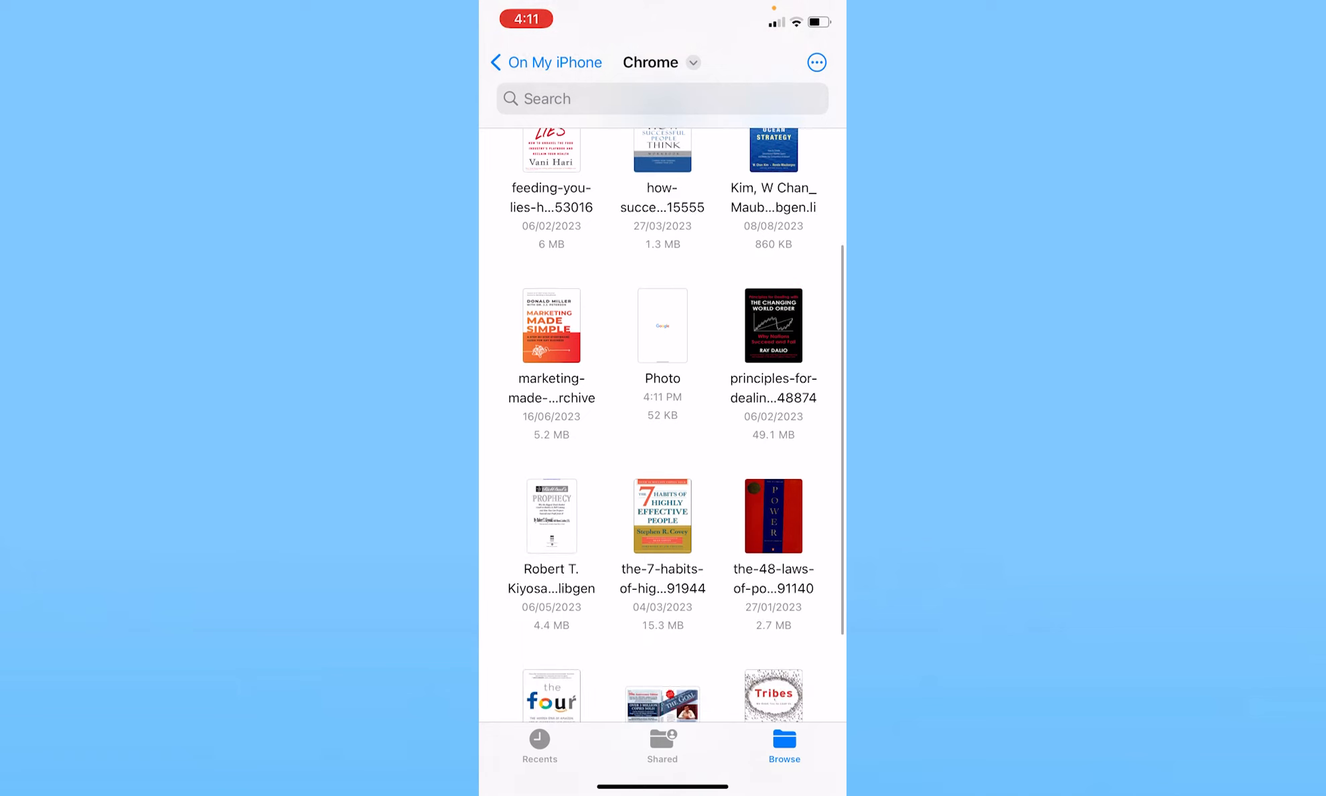
pyautogui.click(663, 326)
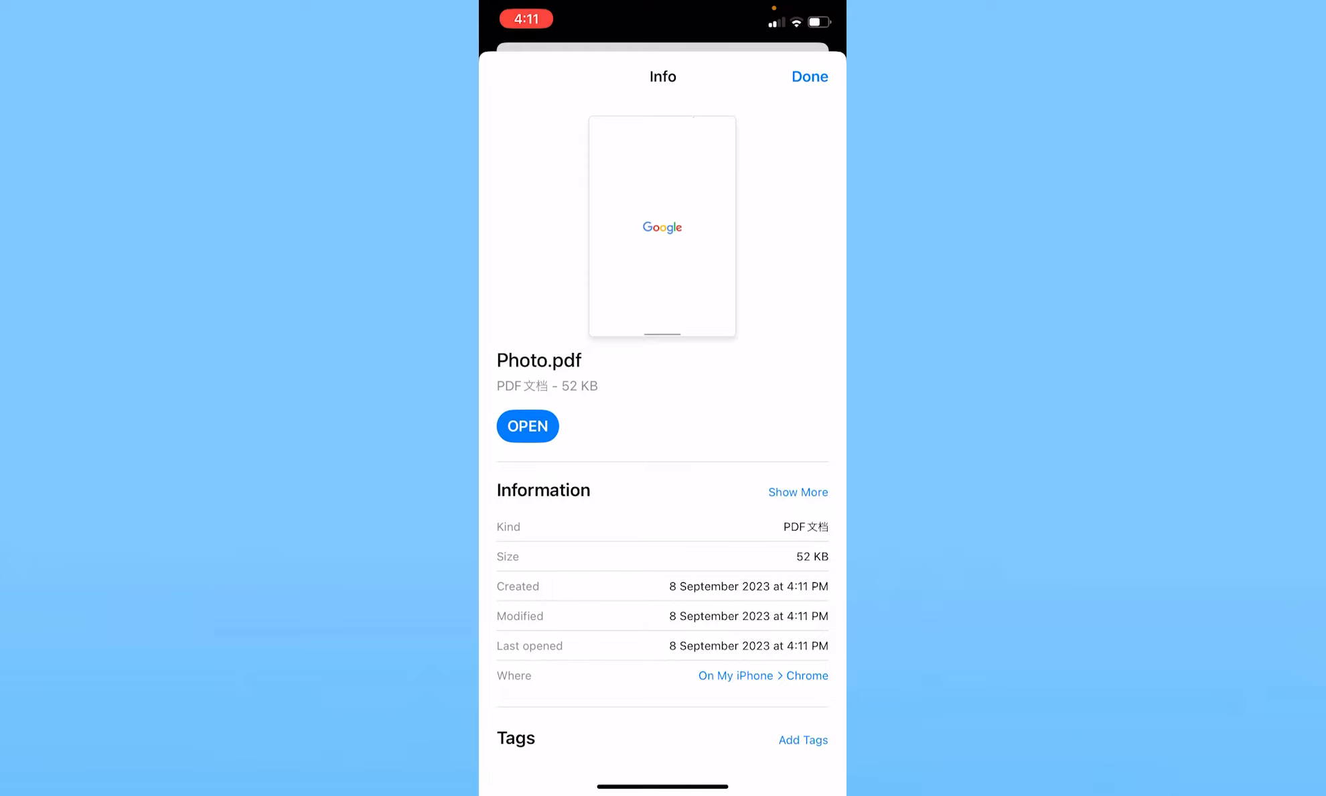
pyautogui.click(808, 77)
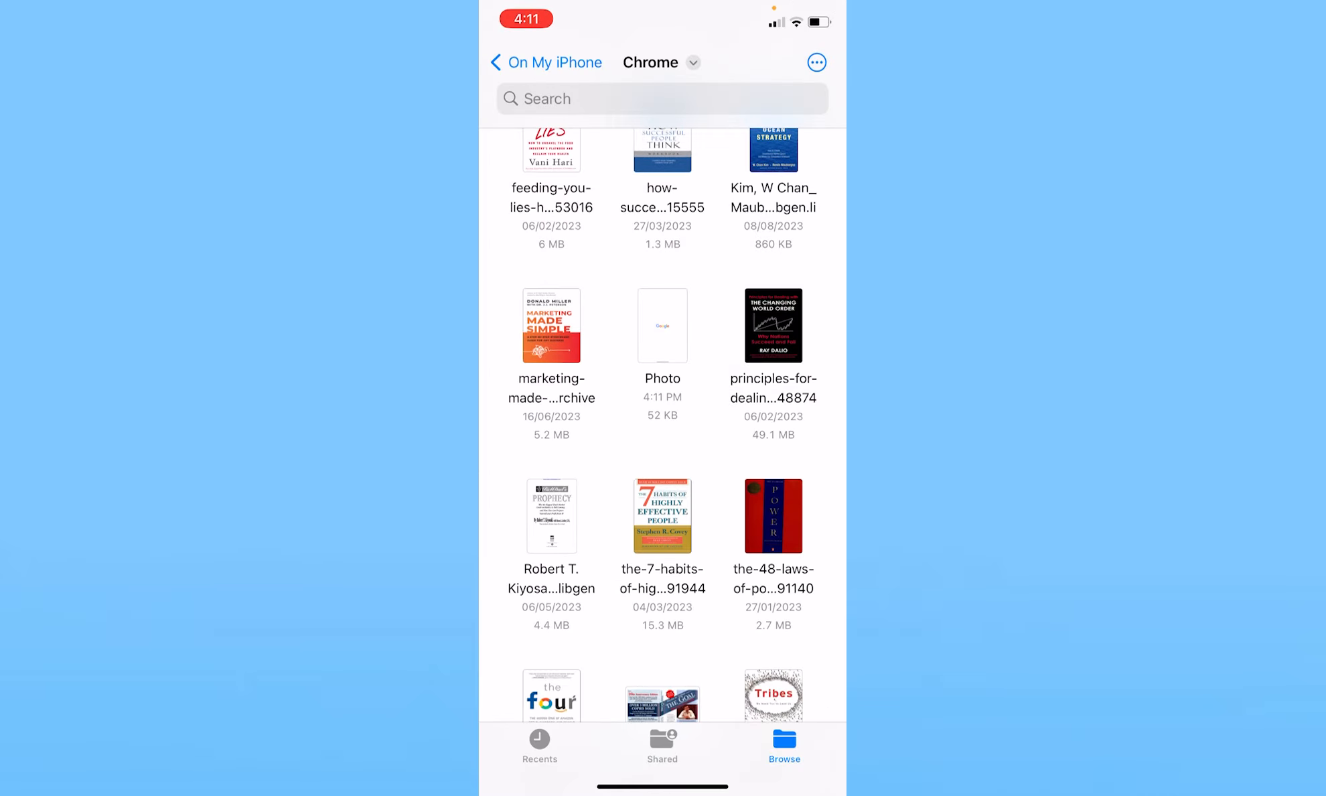